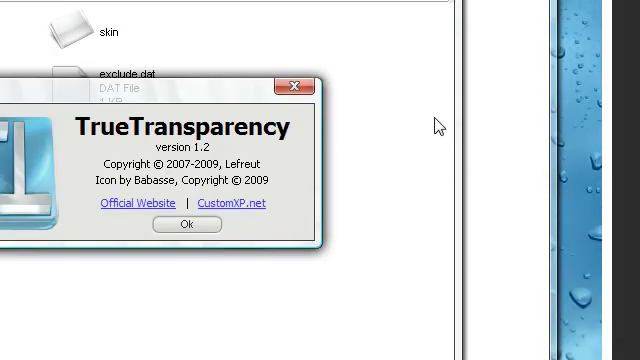
Dismiss the TrueTransparency 1.2 About dialog to reveal the TrueTransparency folder in the archive.
{"action": "left_click", "coordinate": [185, 224]}
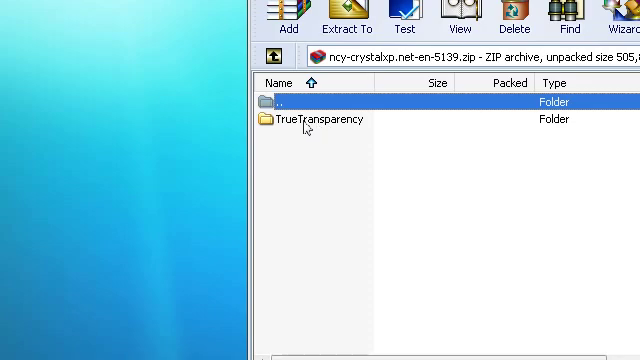
Enter the TrueTransparency folder in the zip and move the WinRAR window lower.
{"action": "double_click", "coordinate": [326, 120]}
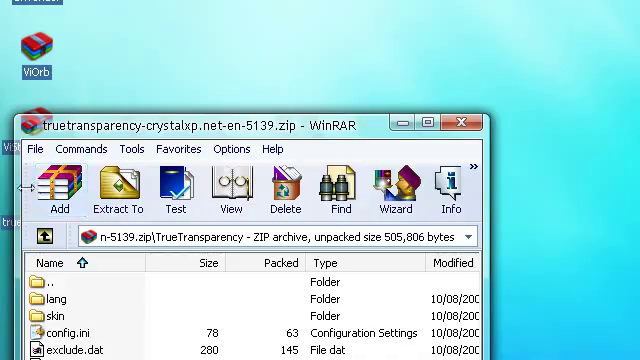
{"action": "left_click_drag", "start_coordinate": [200, 125], "coordinate": [210, 145]}
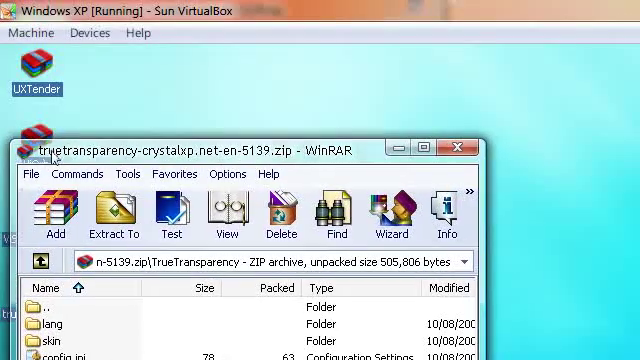